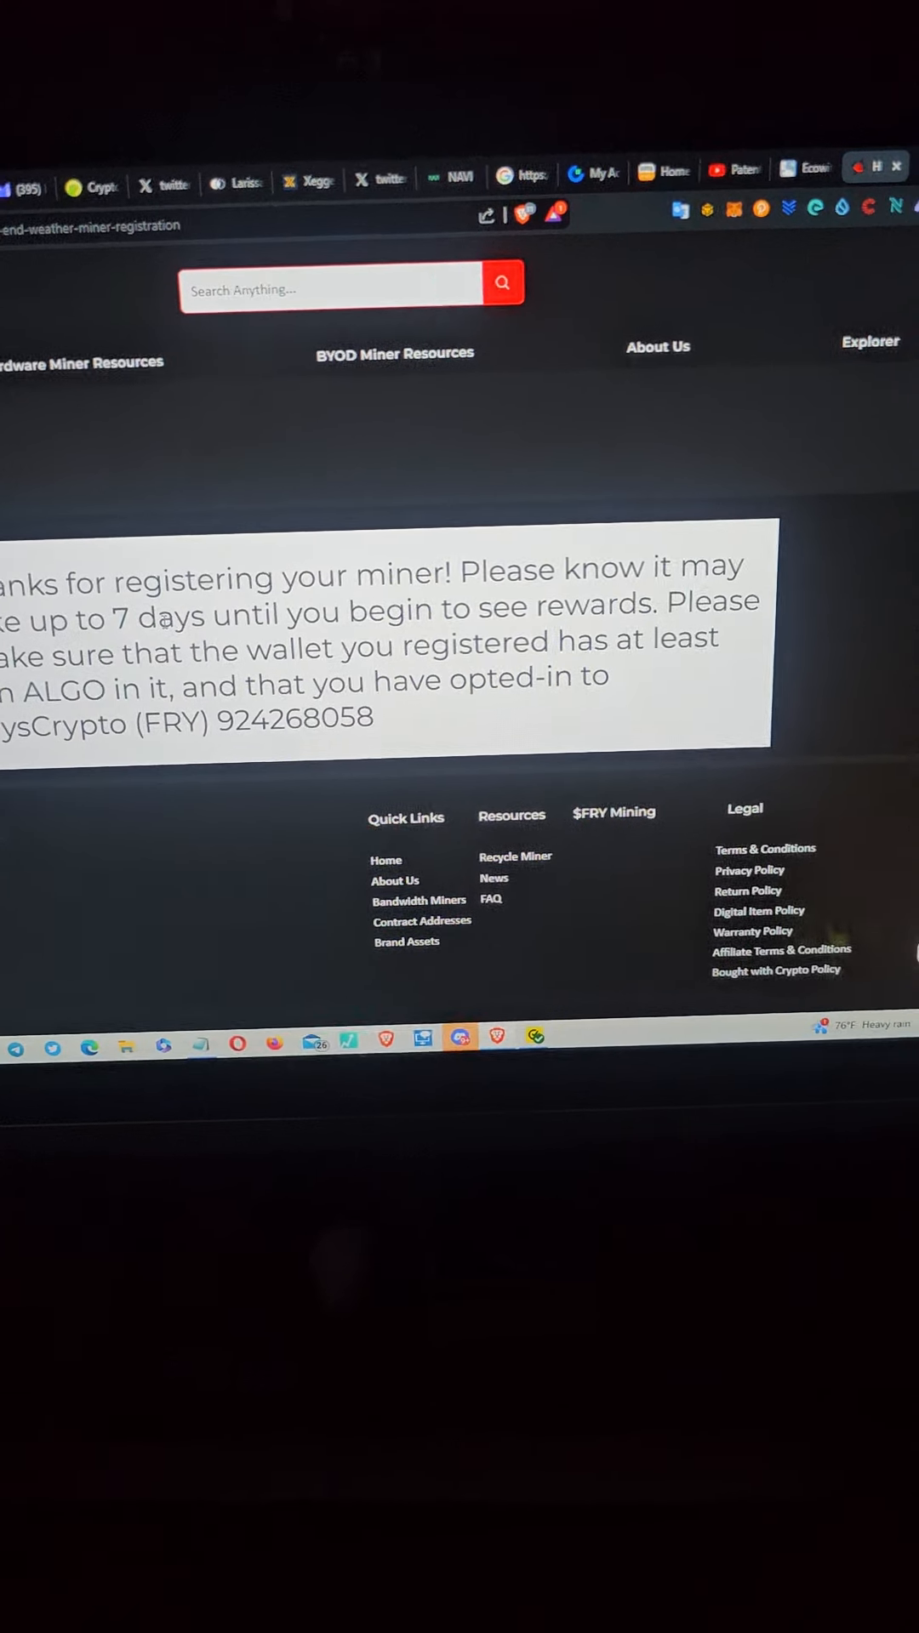
pyautogui.scroll(-3)
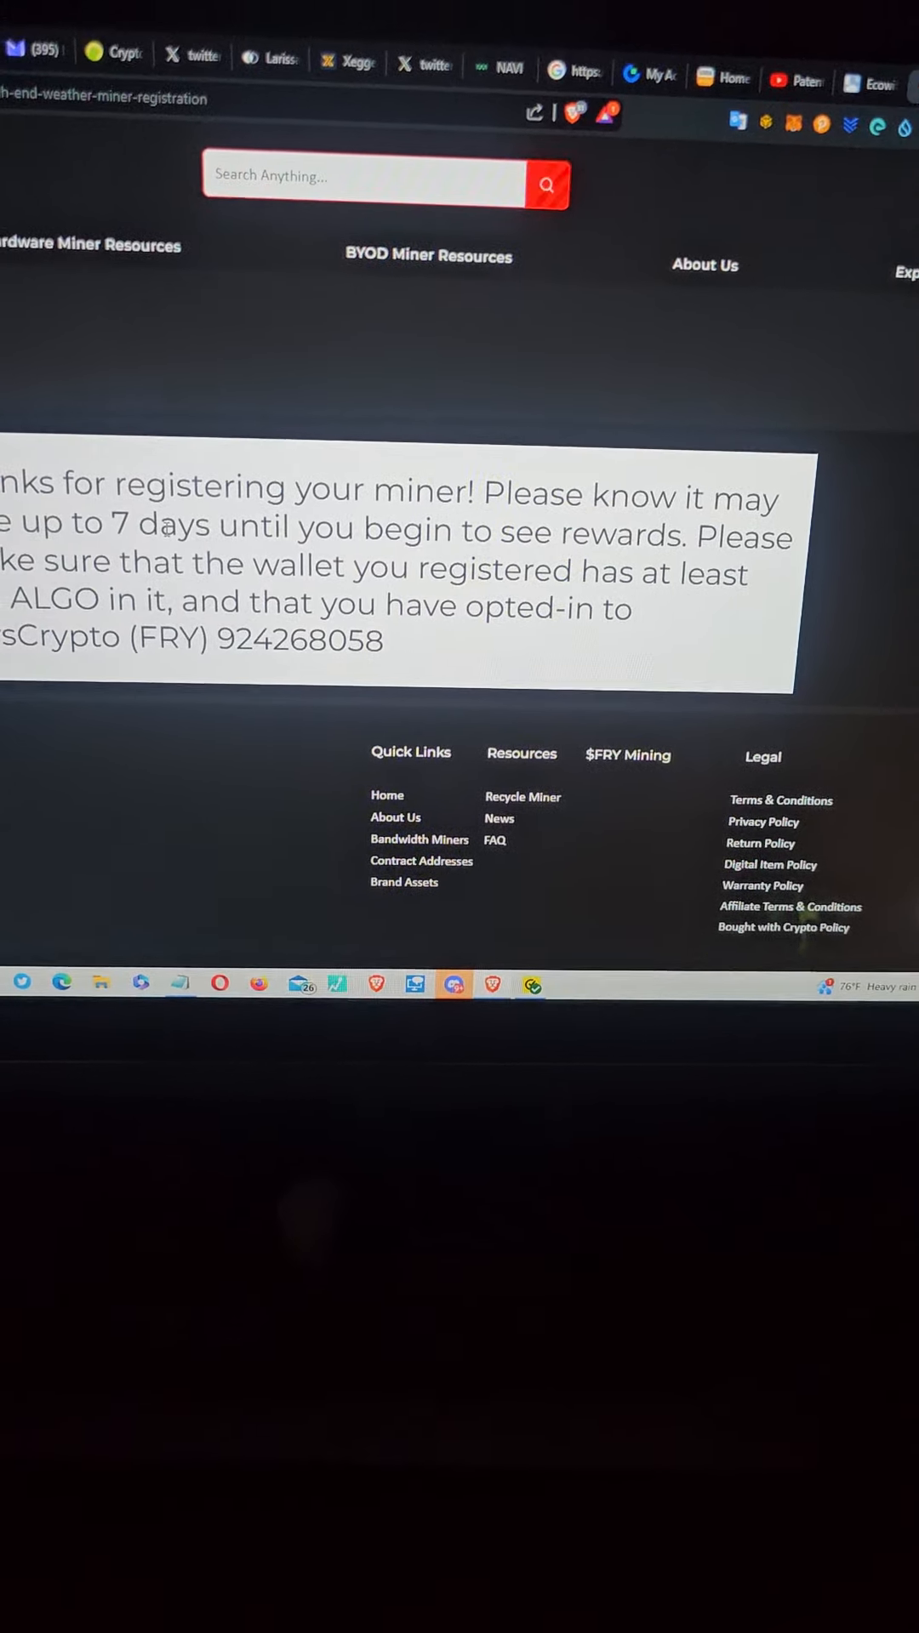